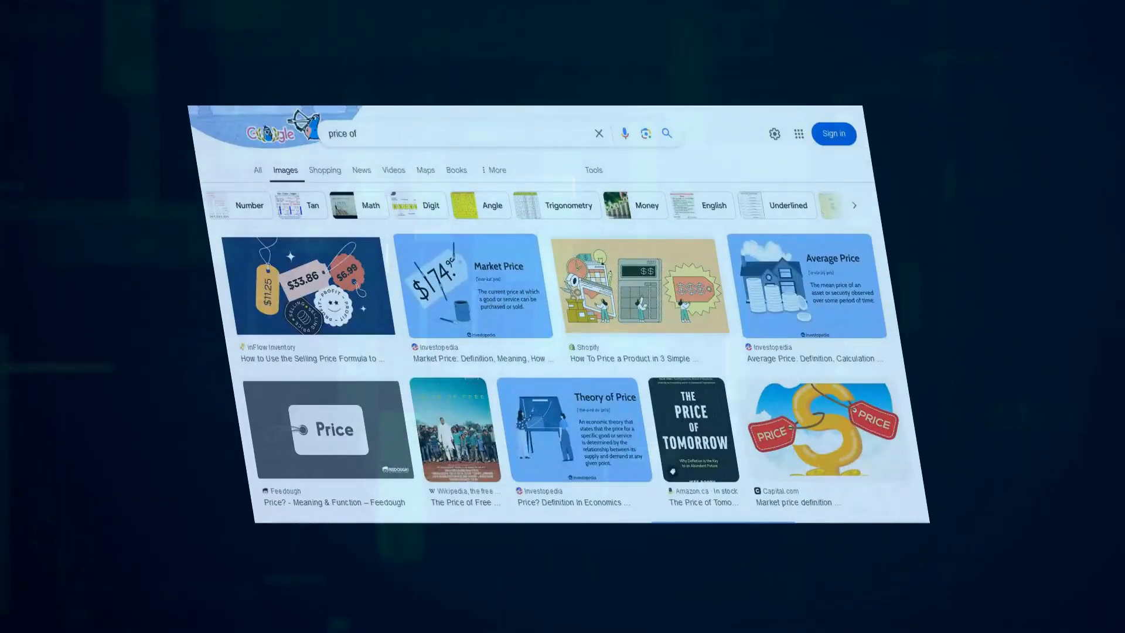
{"action": "scroll", "scroll_direction": "down", "scroll_amount": 3}
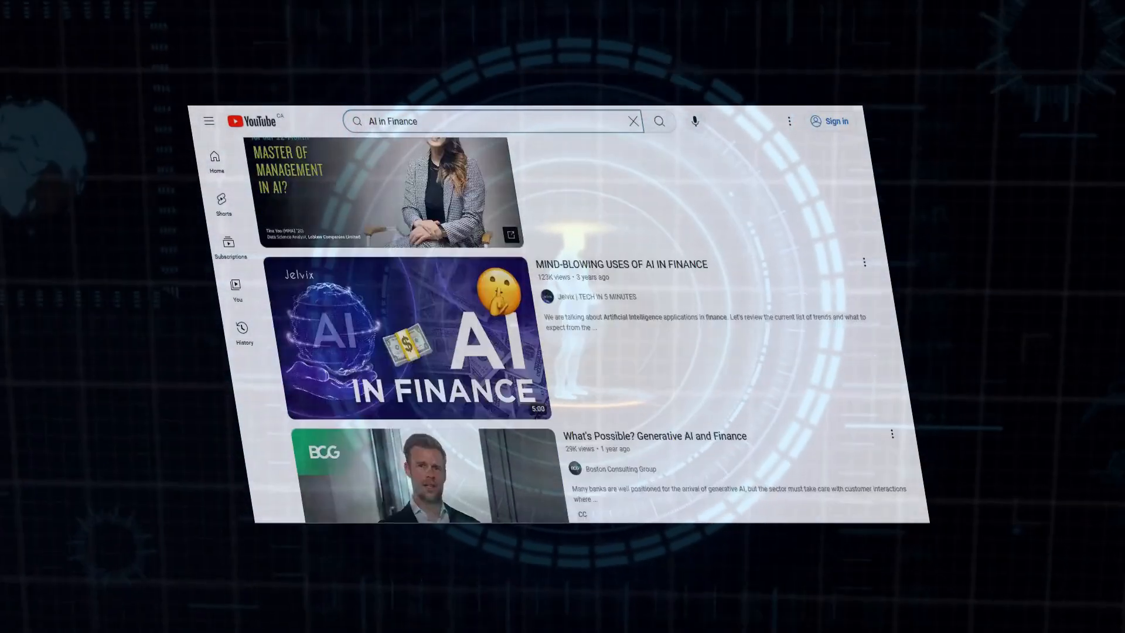
{"action": "scroll", "scroll_direction": "down", "scroll_amount": 3}
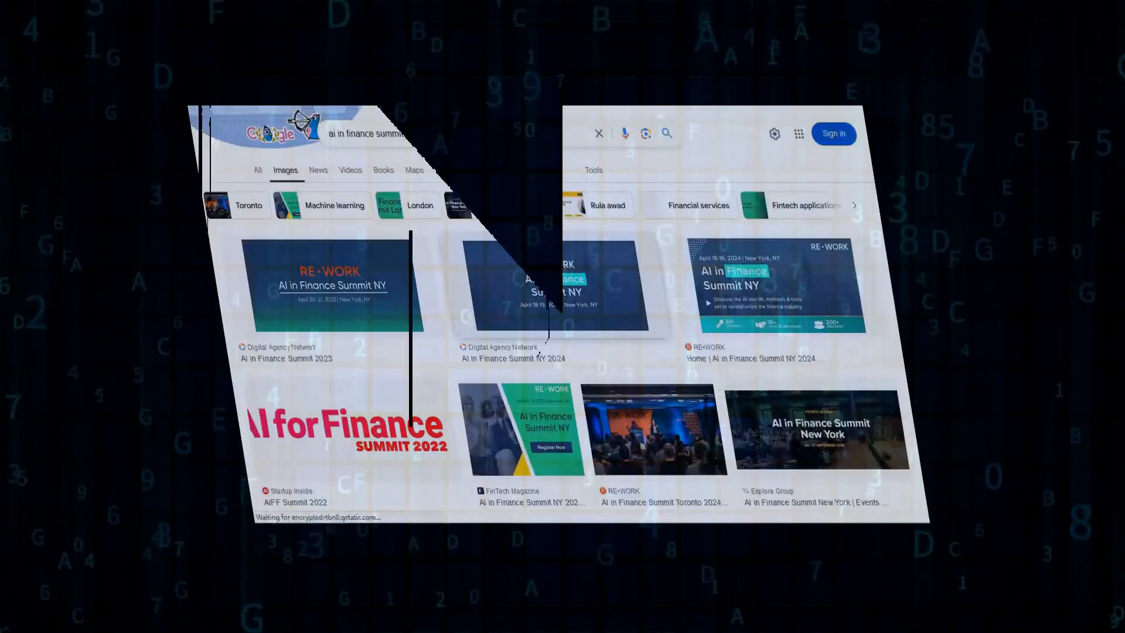
{"action": "scroll", "scroll_direction": "down", "scroll_amount": 3}
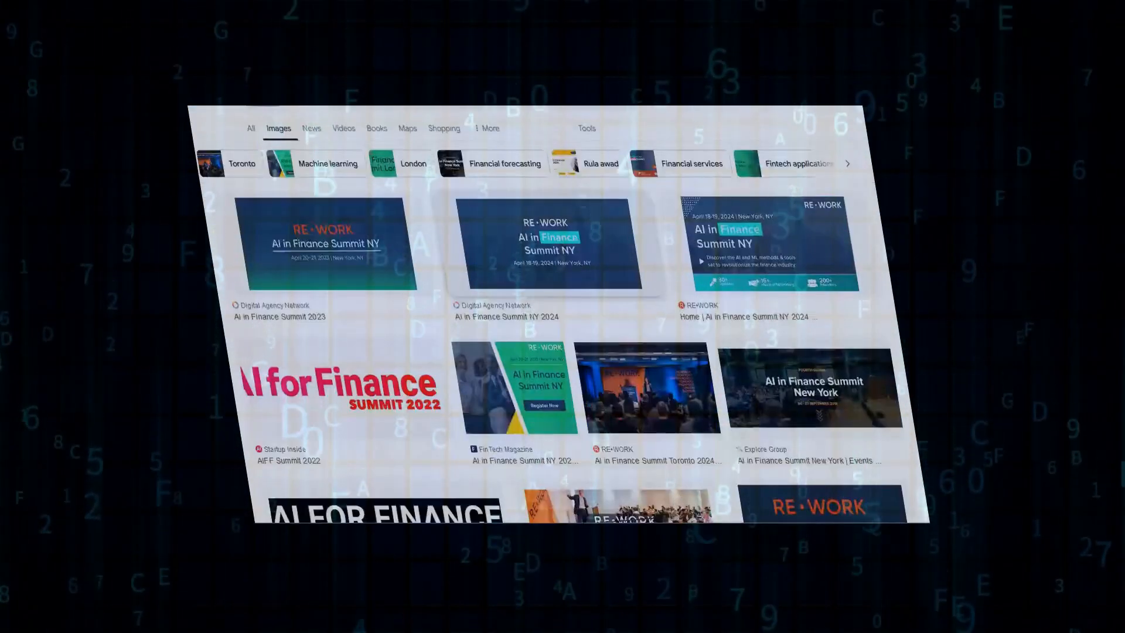
{"action": "scroll", "scroll_direction": "down", "scroll_amount": 3}
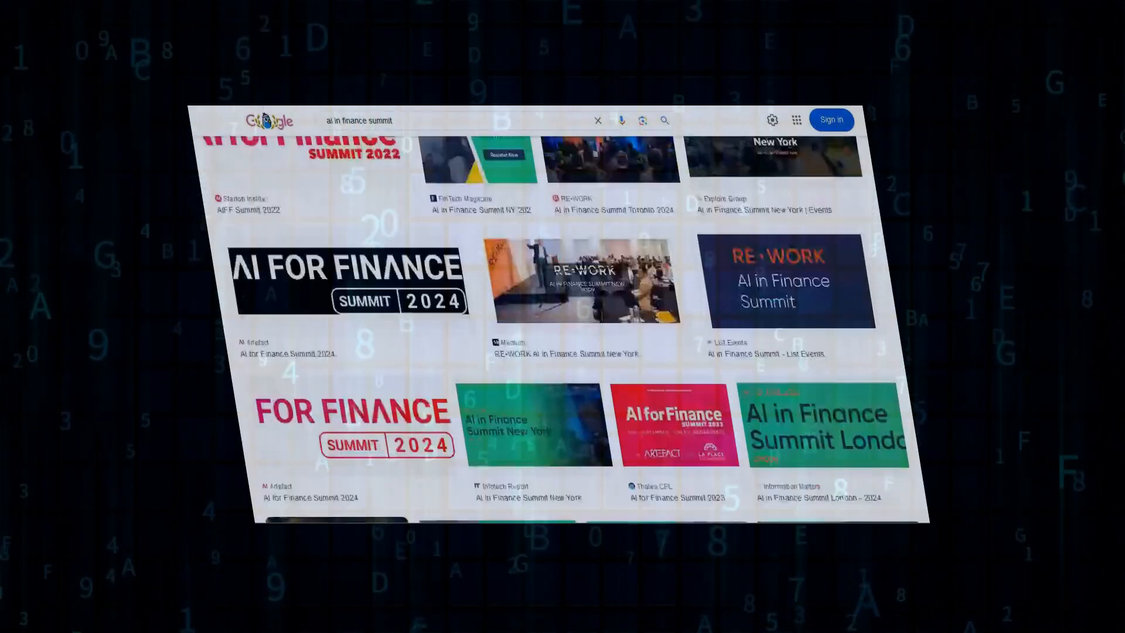
{"action": "scroll", "scroll_direction": "down", "scroll_amount": 3}
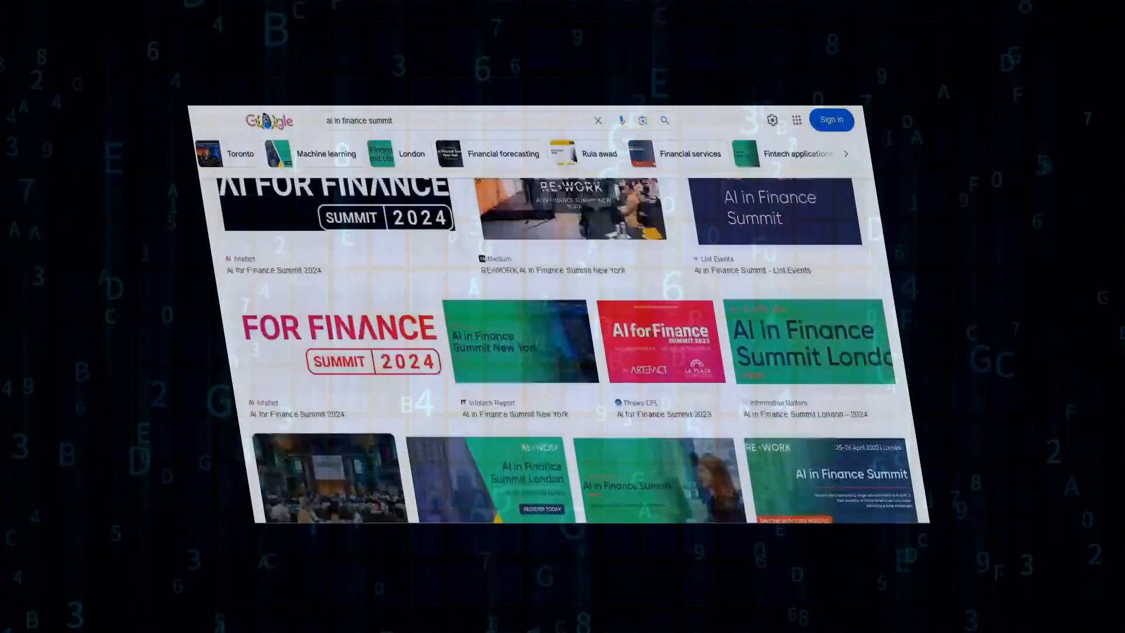
{"action": "scroll", "scroll_direction": "down", "scroll_amount": 3}
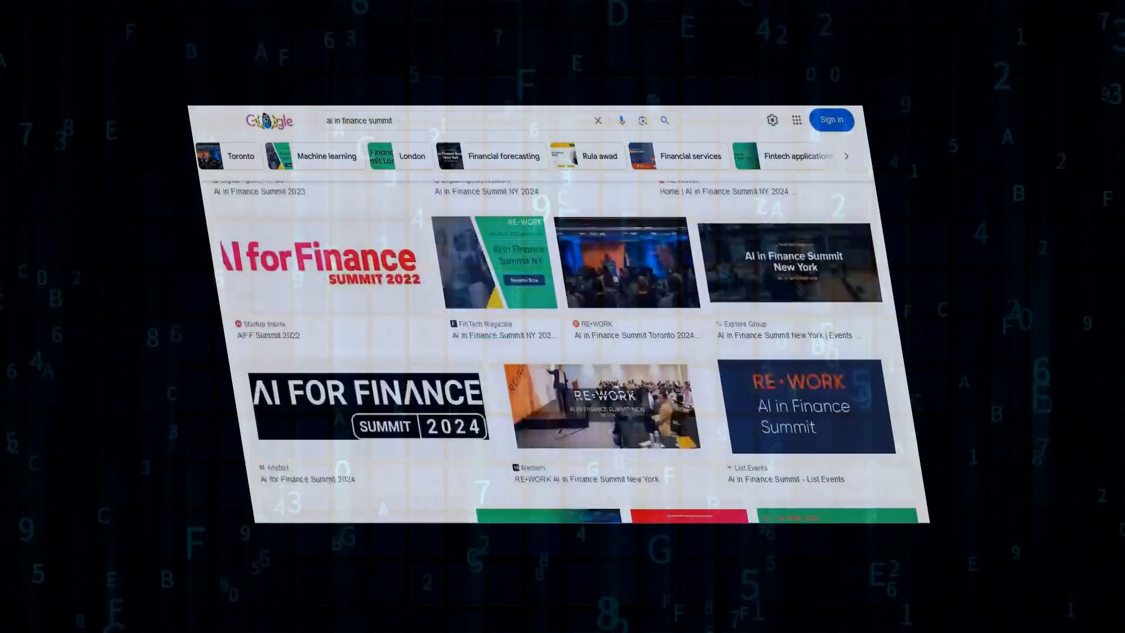